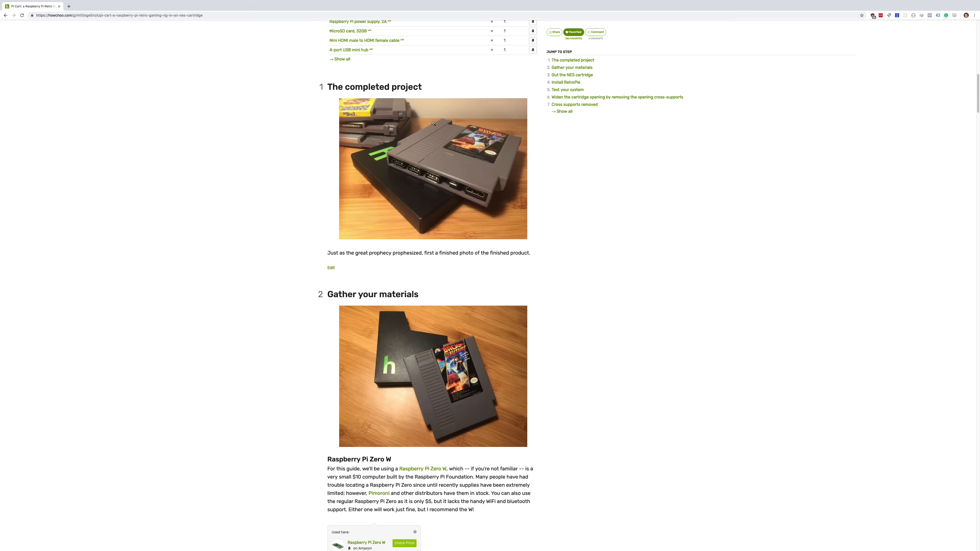
scroll("down", 3)
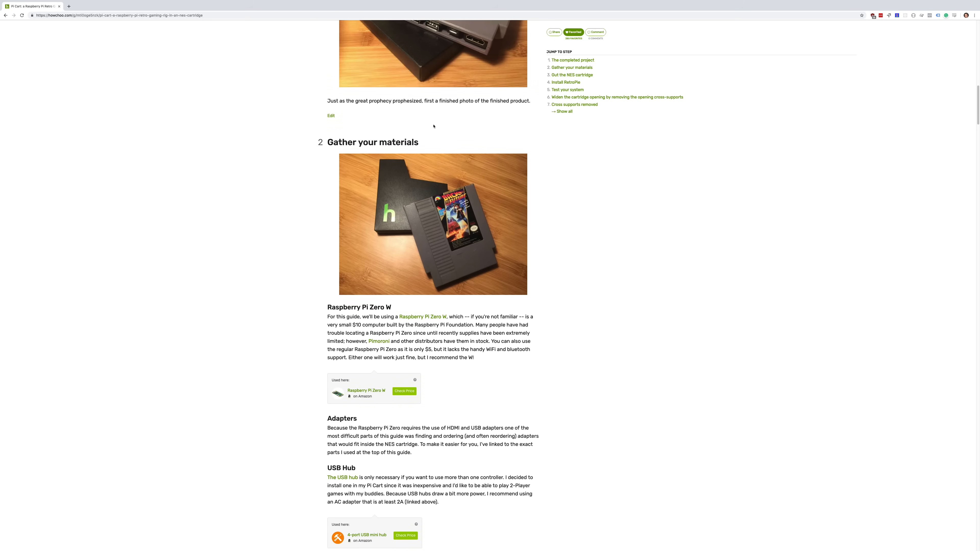
scroll("down", 3)
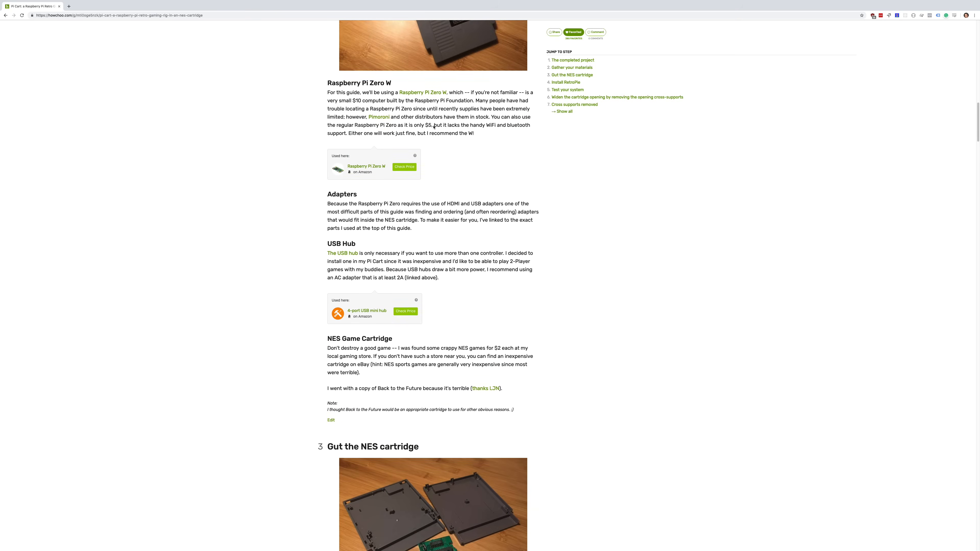
scroll("down", 3)
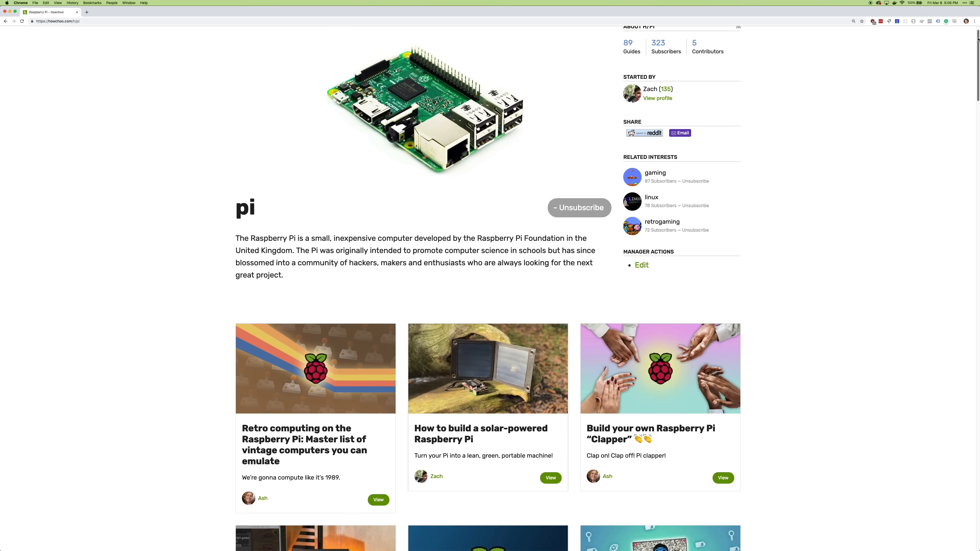
scroll("down", 3)
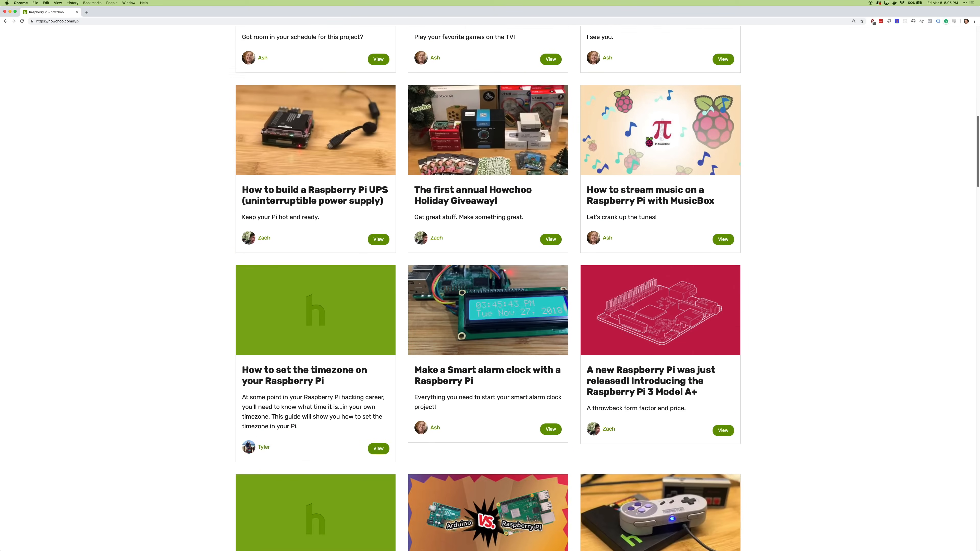
scroll("down", 3)
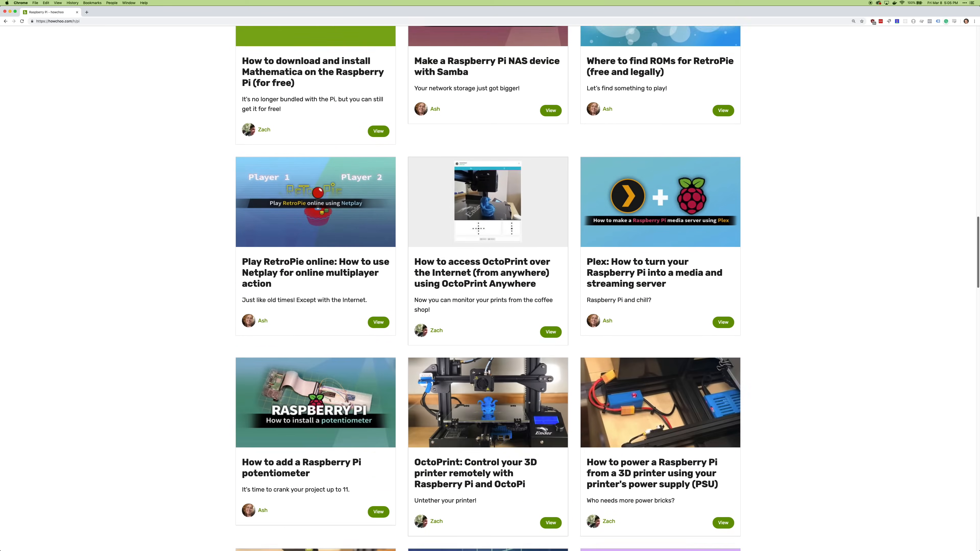